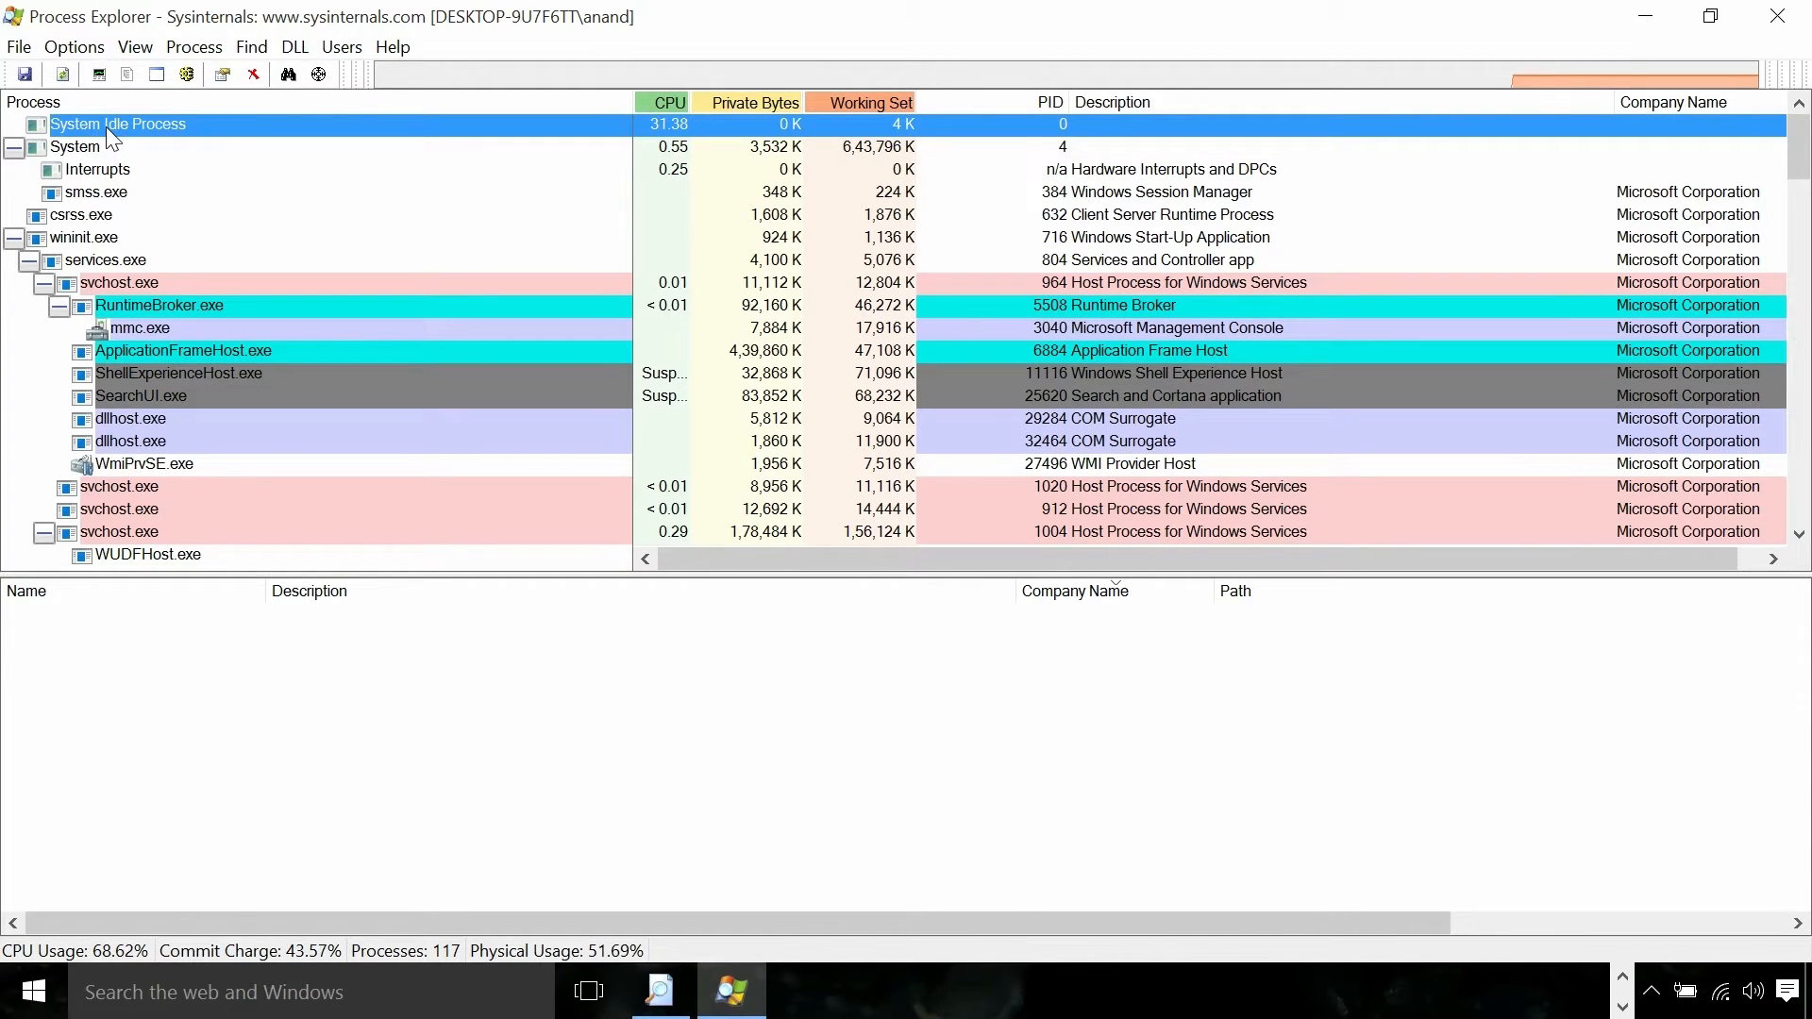
# Step: Select the System process to list its kernel drivers in the lower pane
pyautogui.click(73, 147)
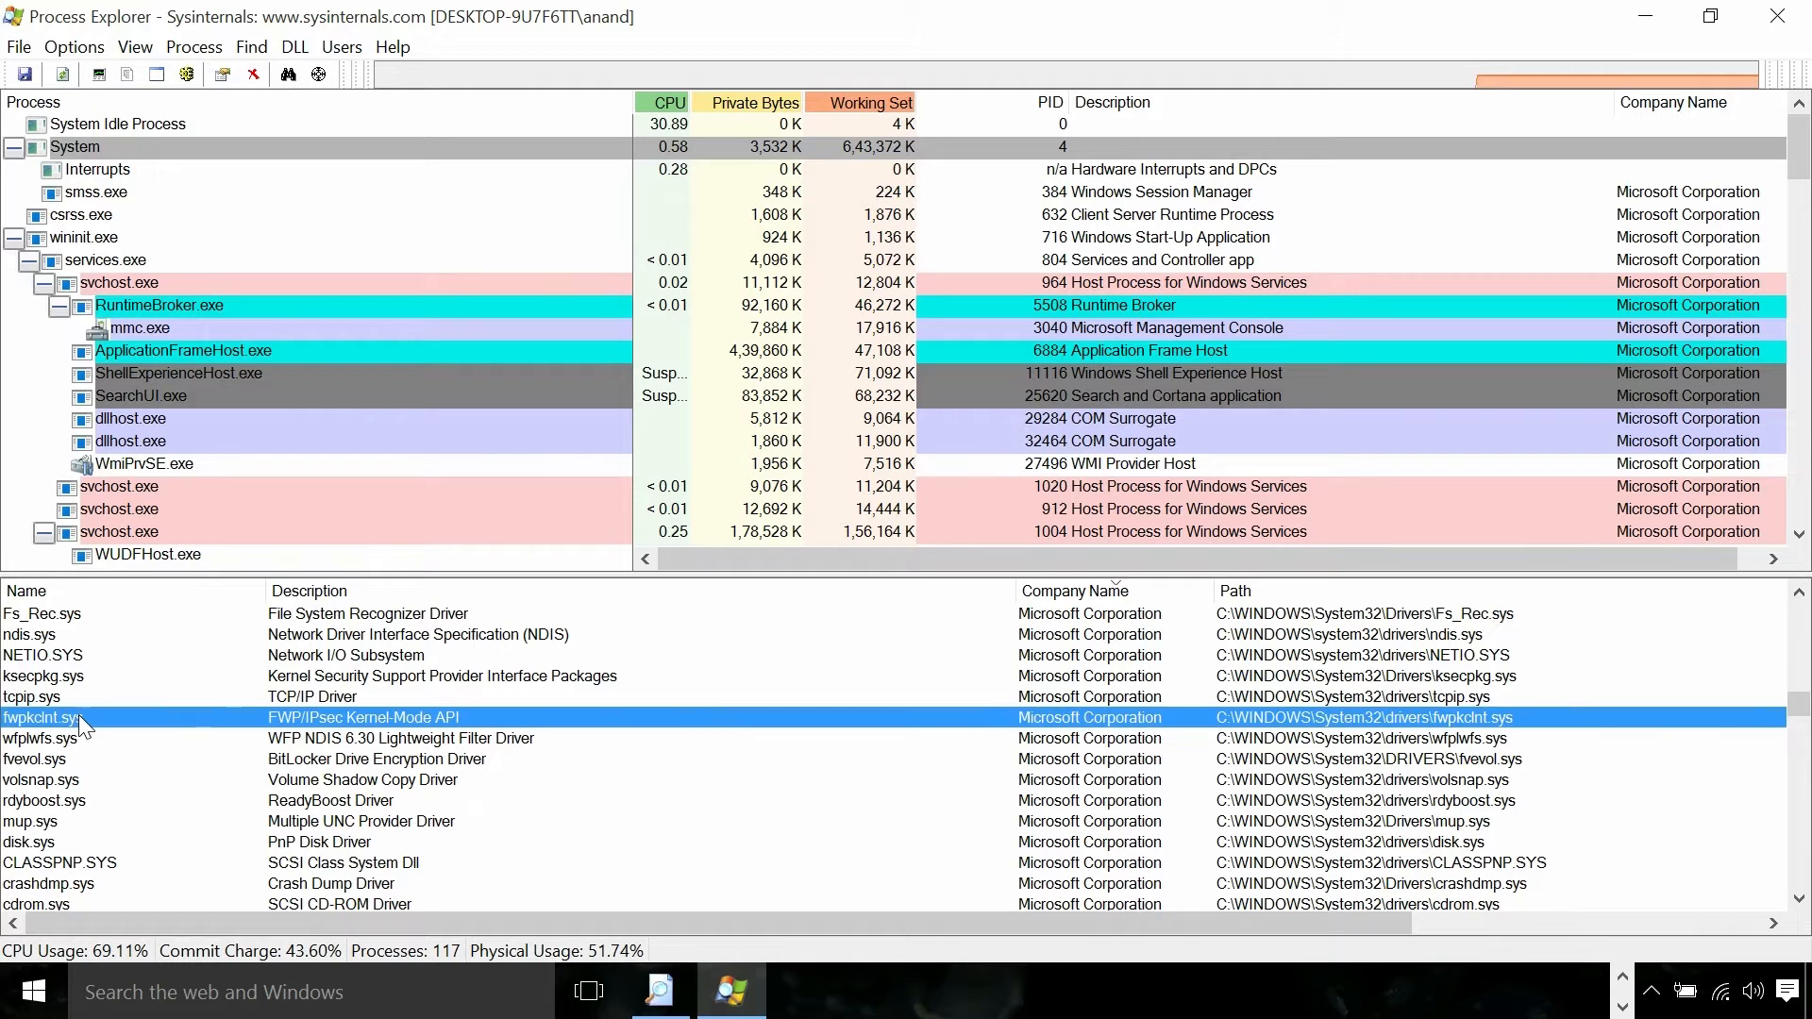
# Step: Inspect fwpkclnt.sys image properties, then select Interrupts to empty the module list
pyautogui.doubleClick(42, 717)
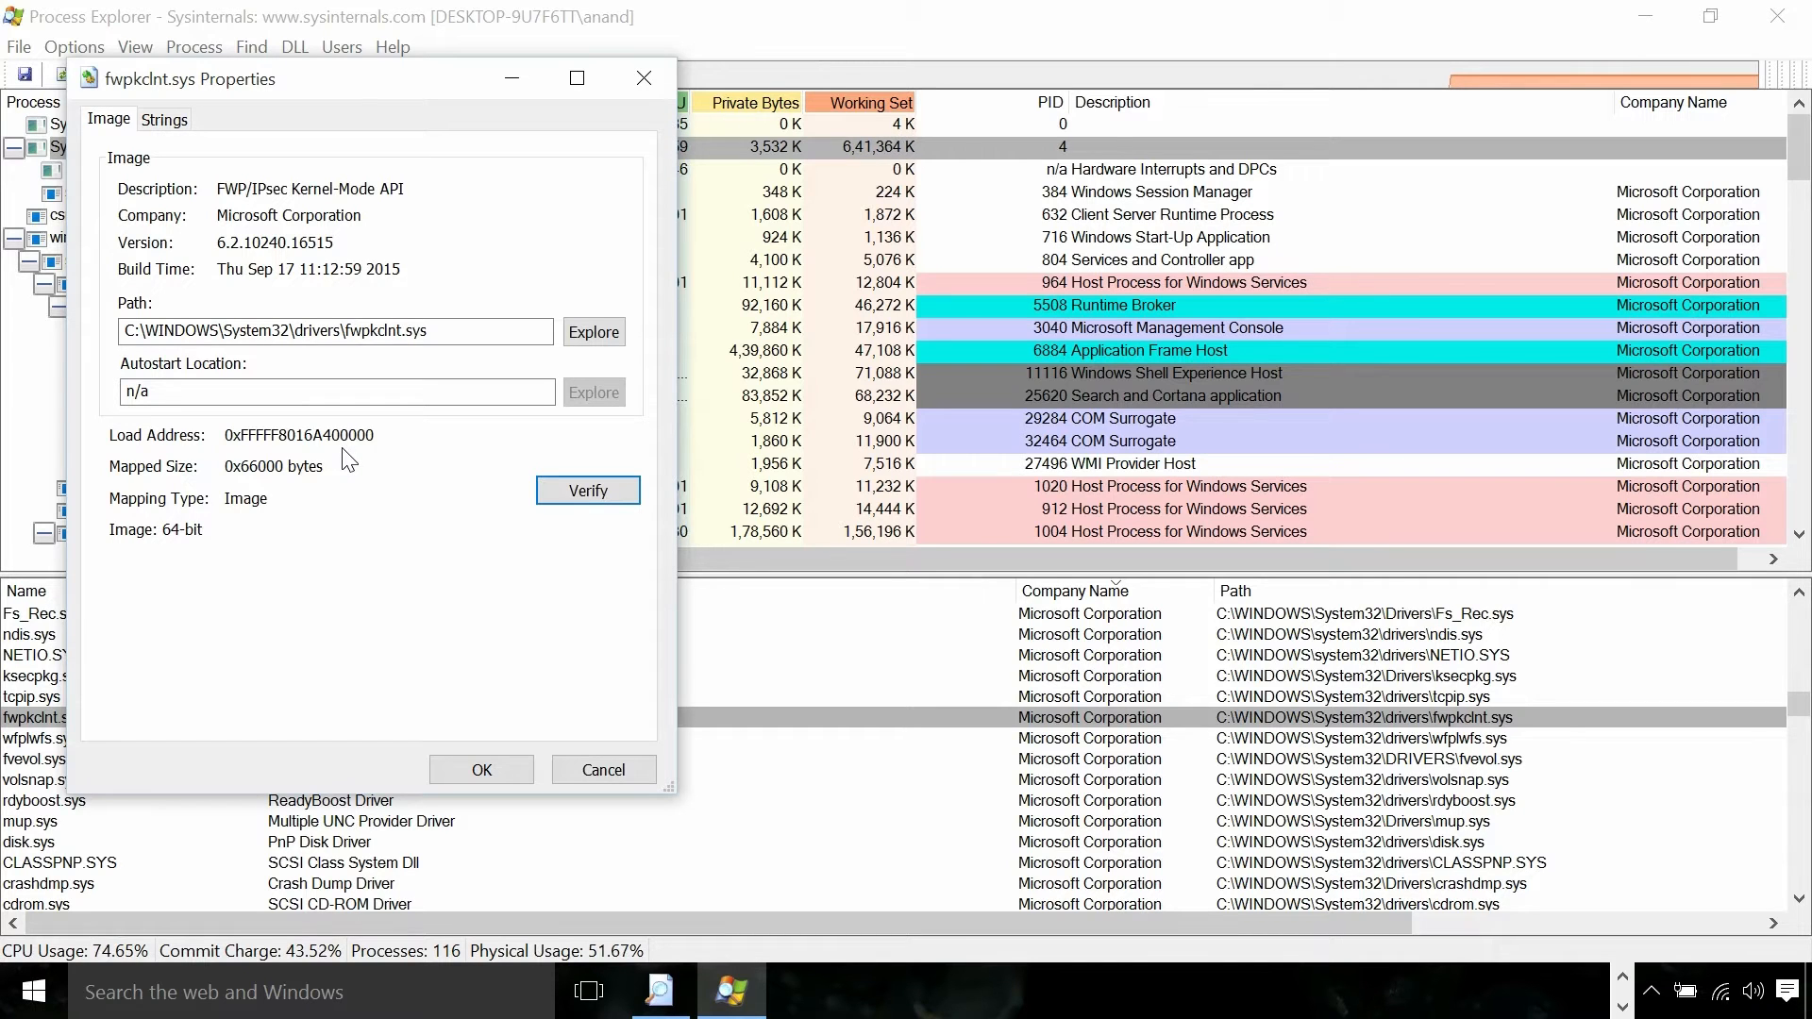
pyautogui.click(644, 78)
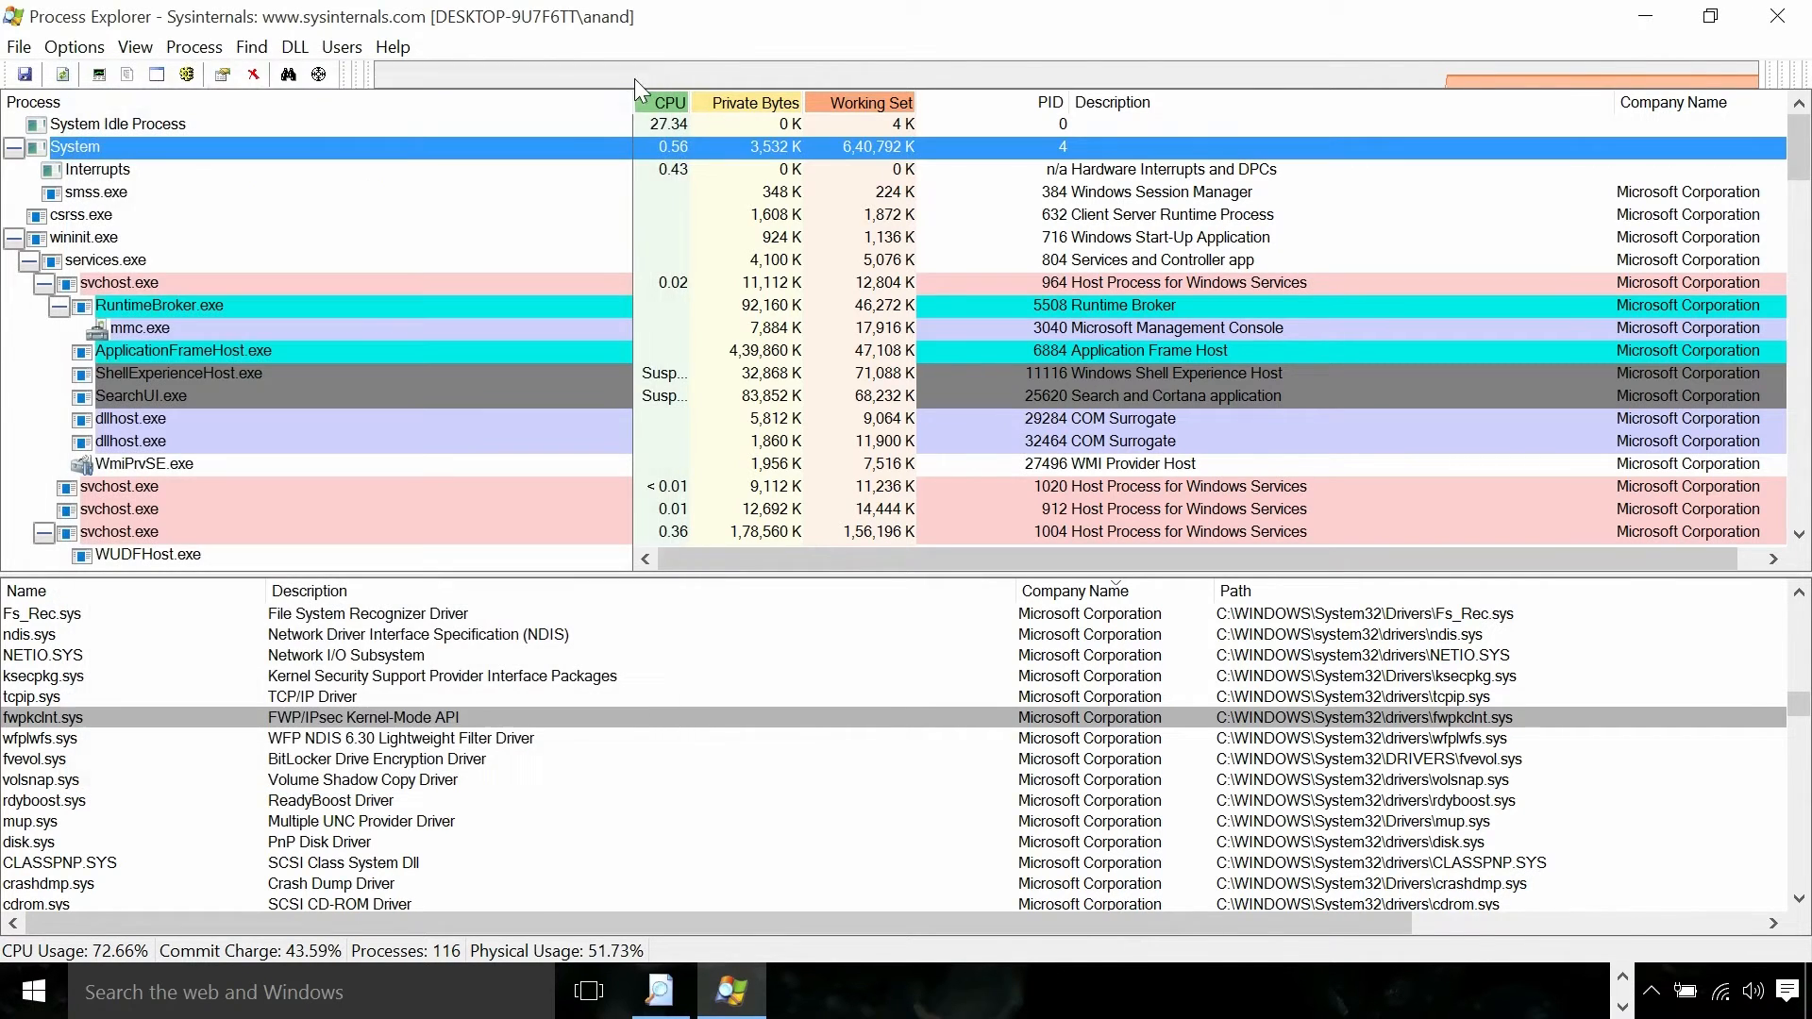
pyautogui.click(98, 169)
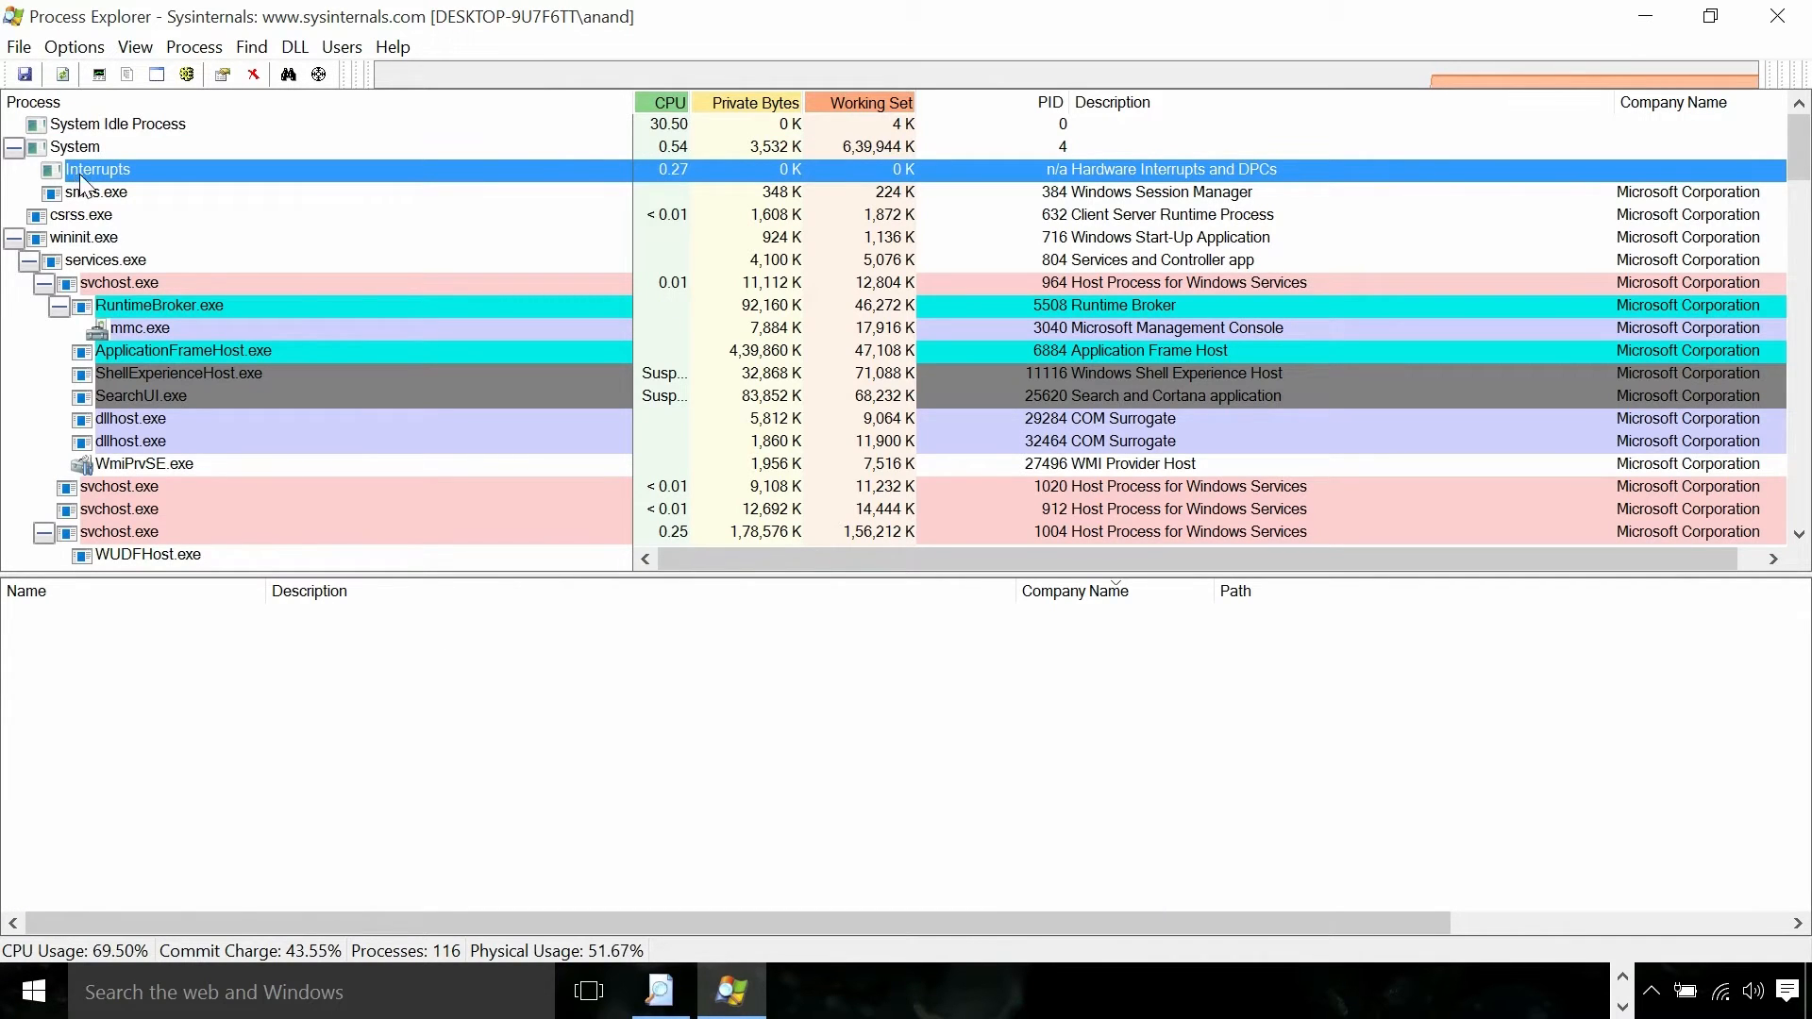
pyautogui.click(97, 192)
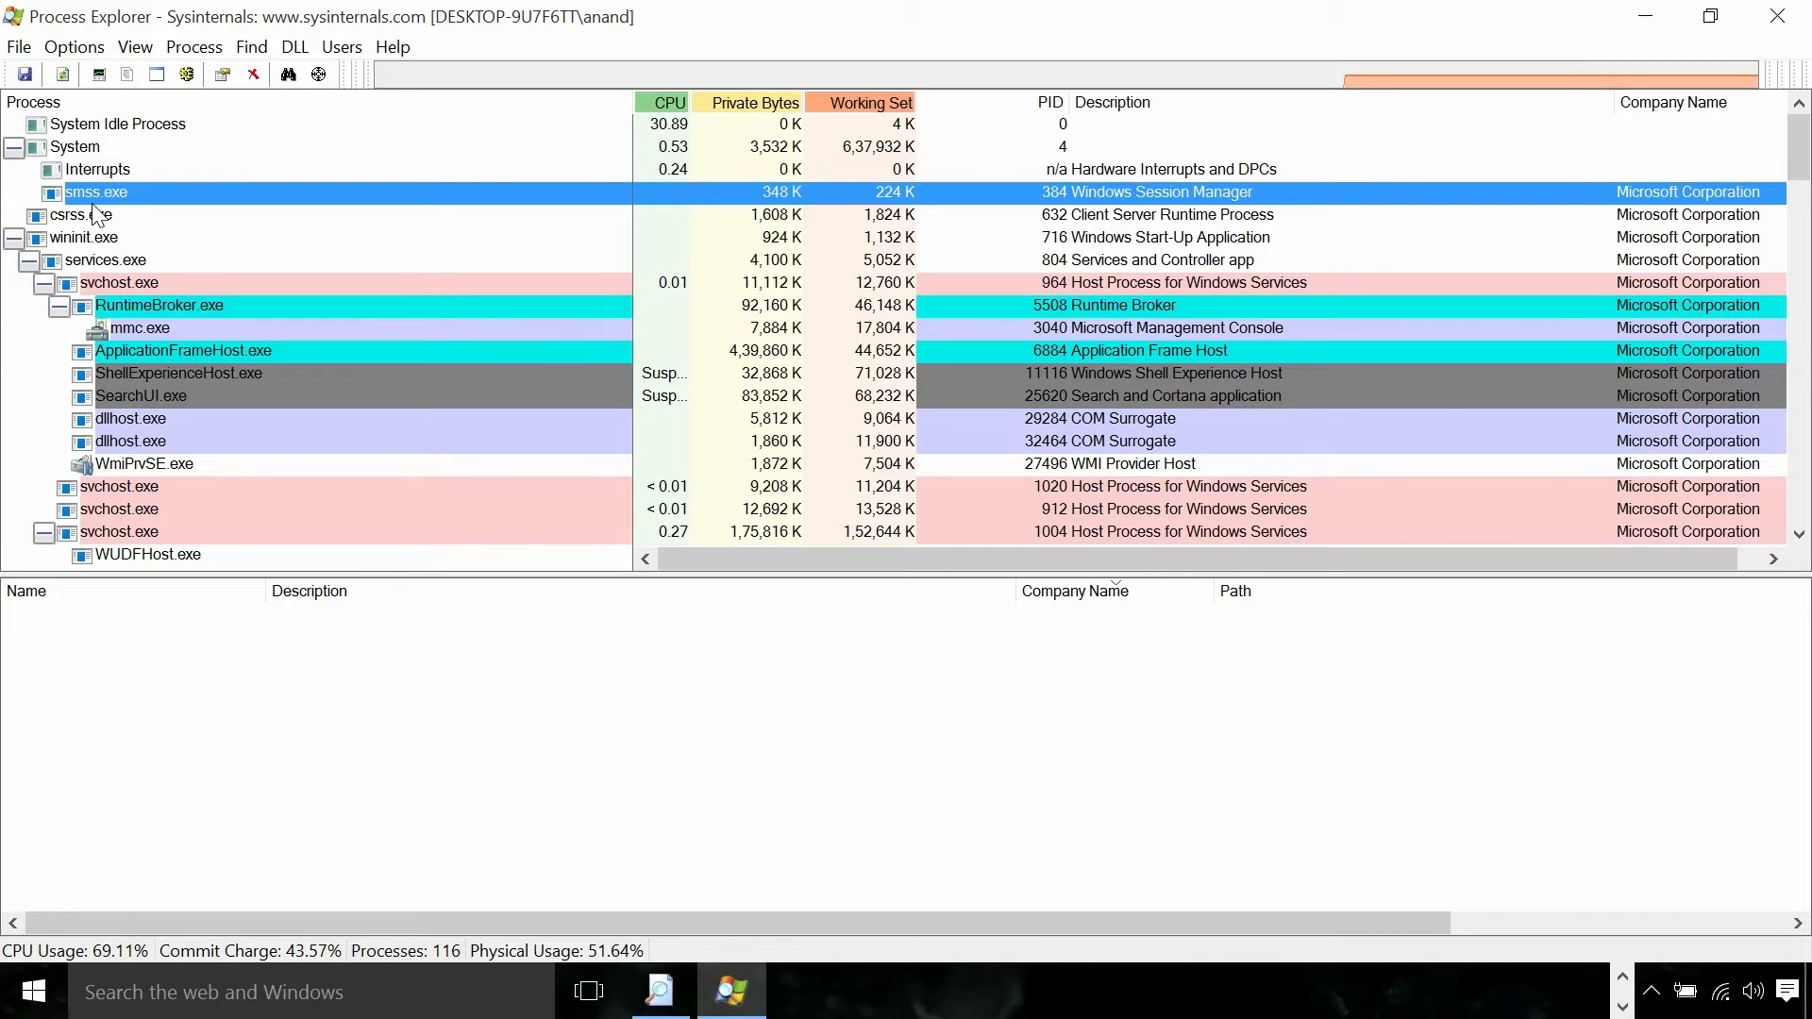
pyautogui.click(79, 215)
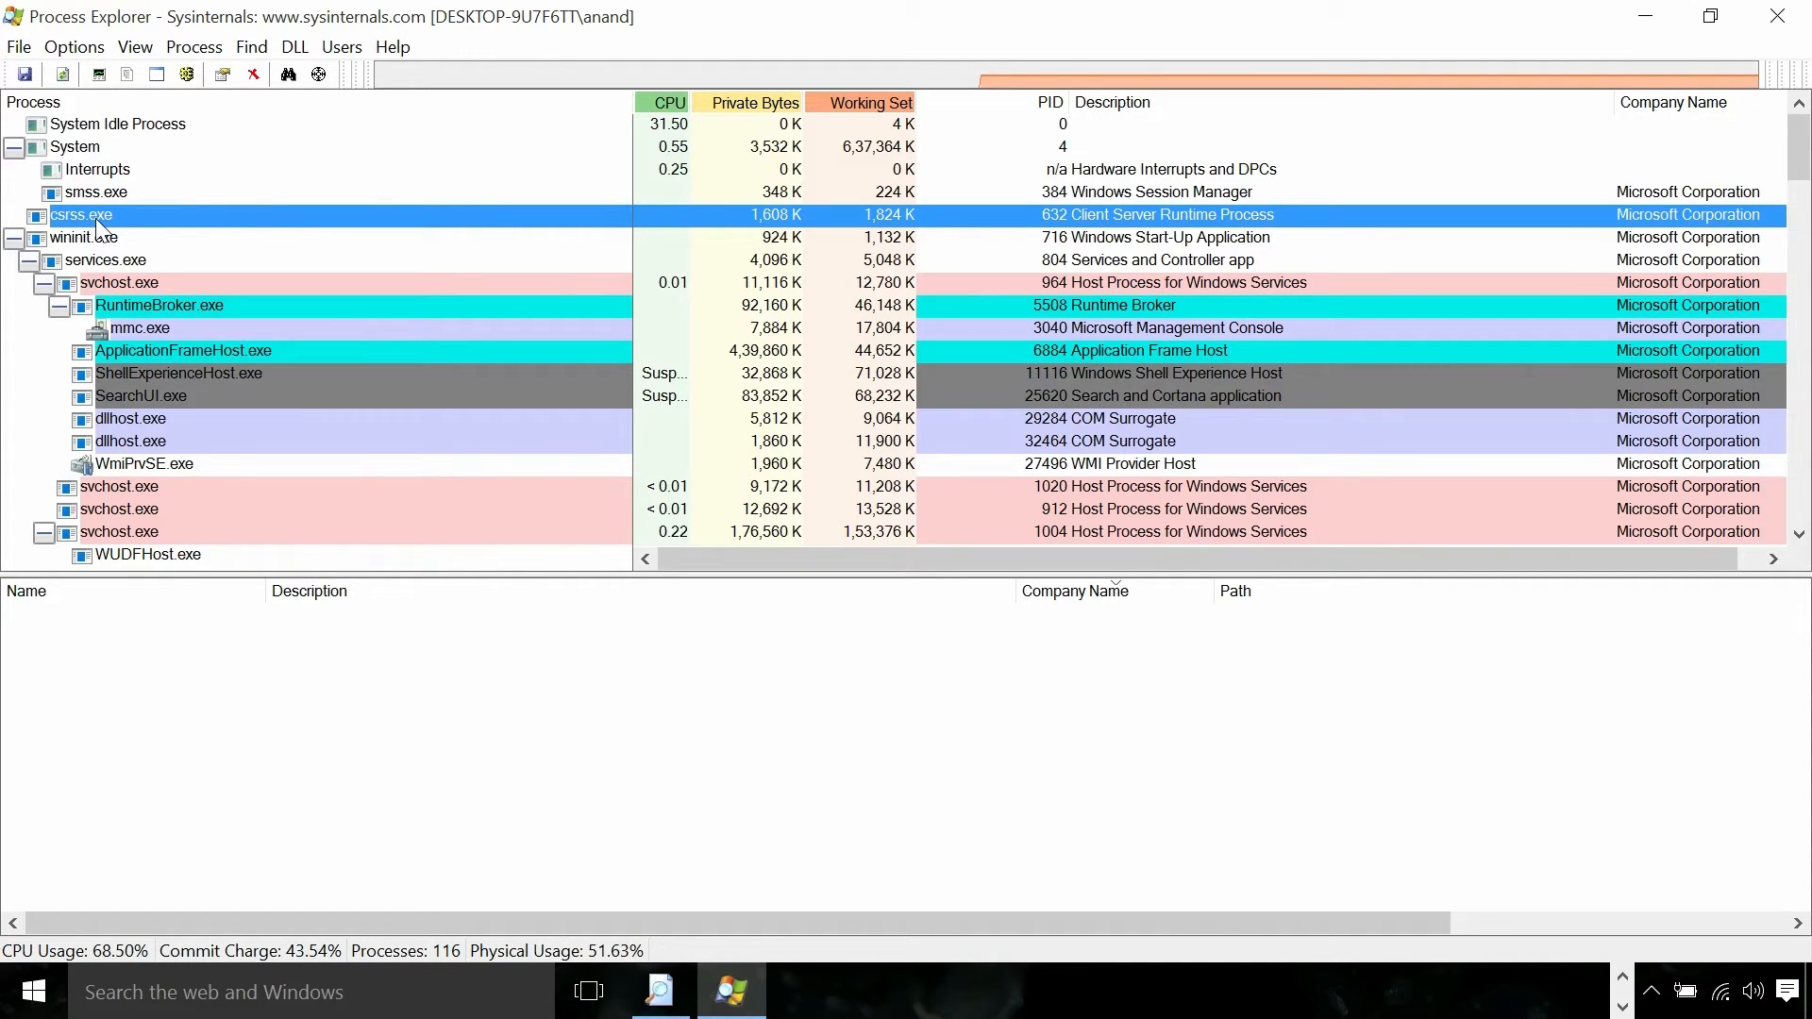
pyautogui.moveTo(82, 238)
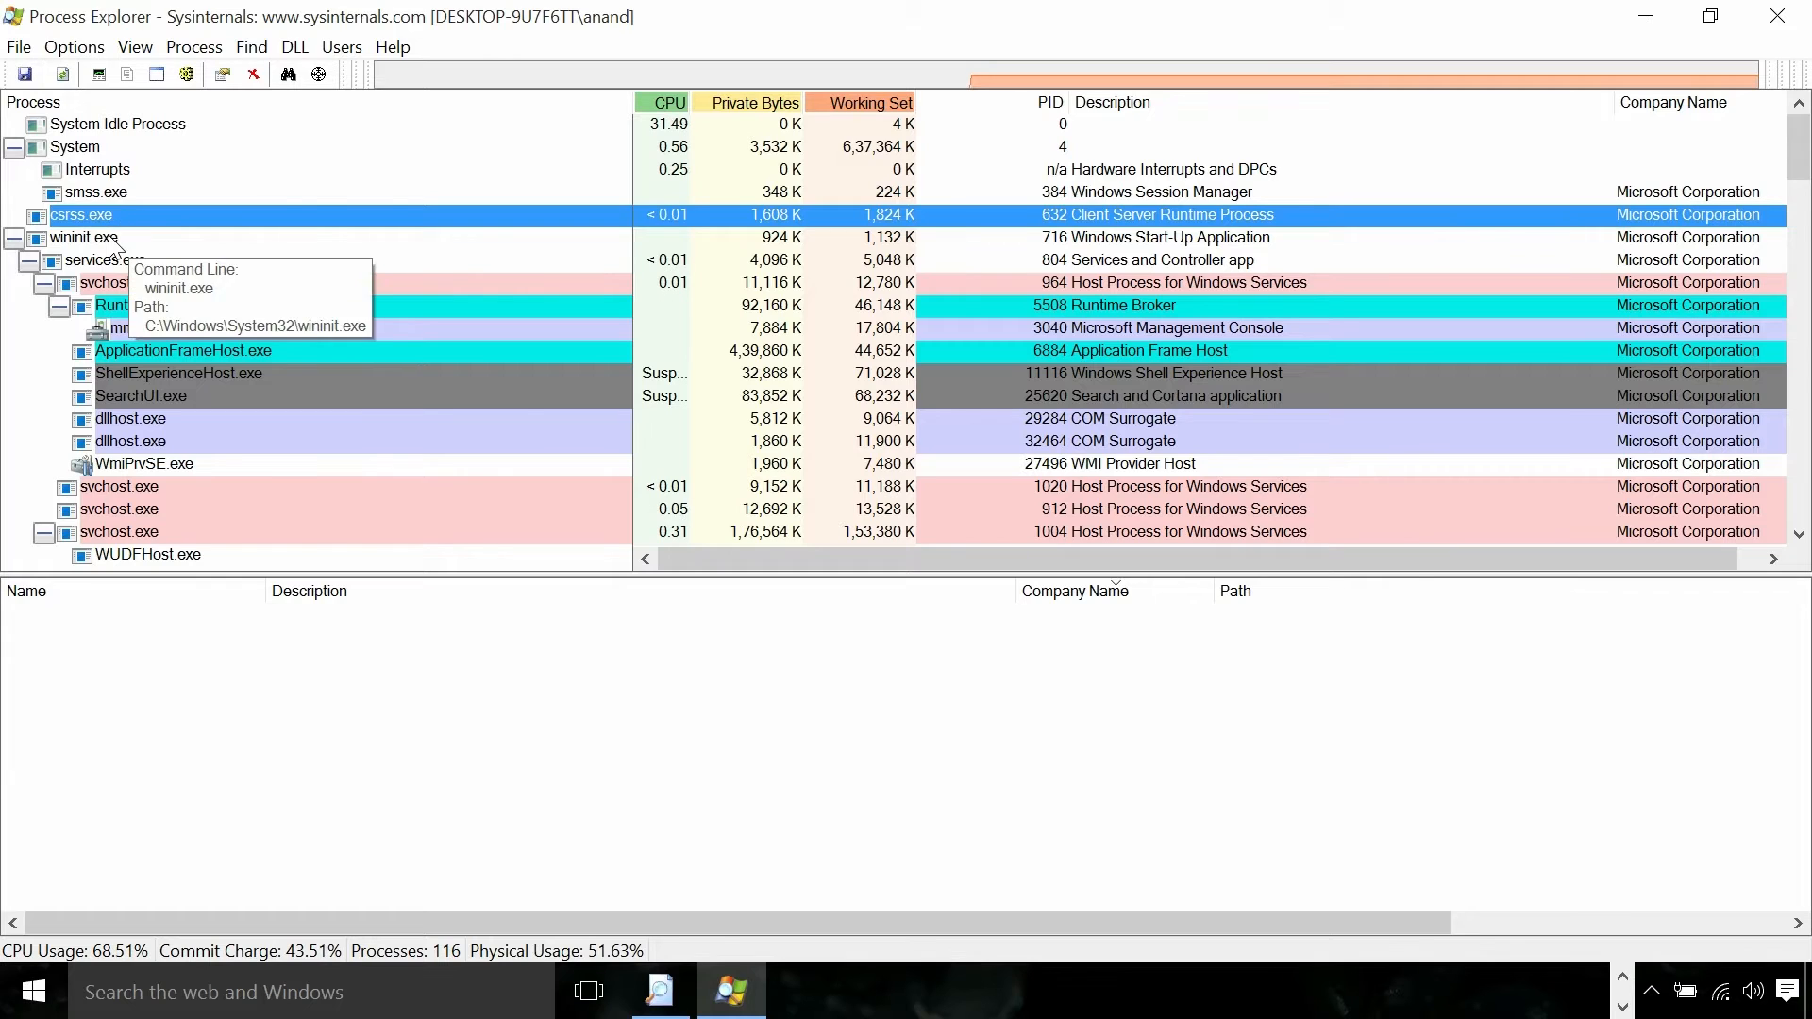
pyautogui.click(78, 238)
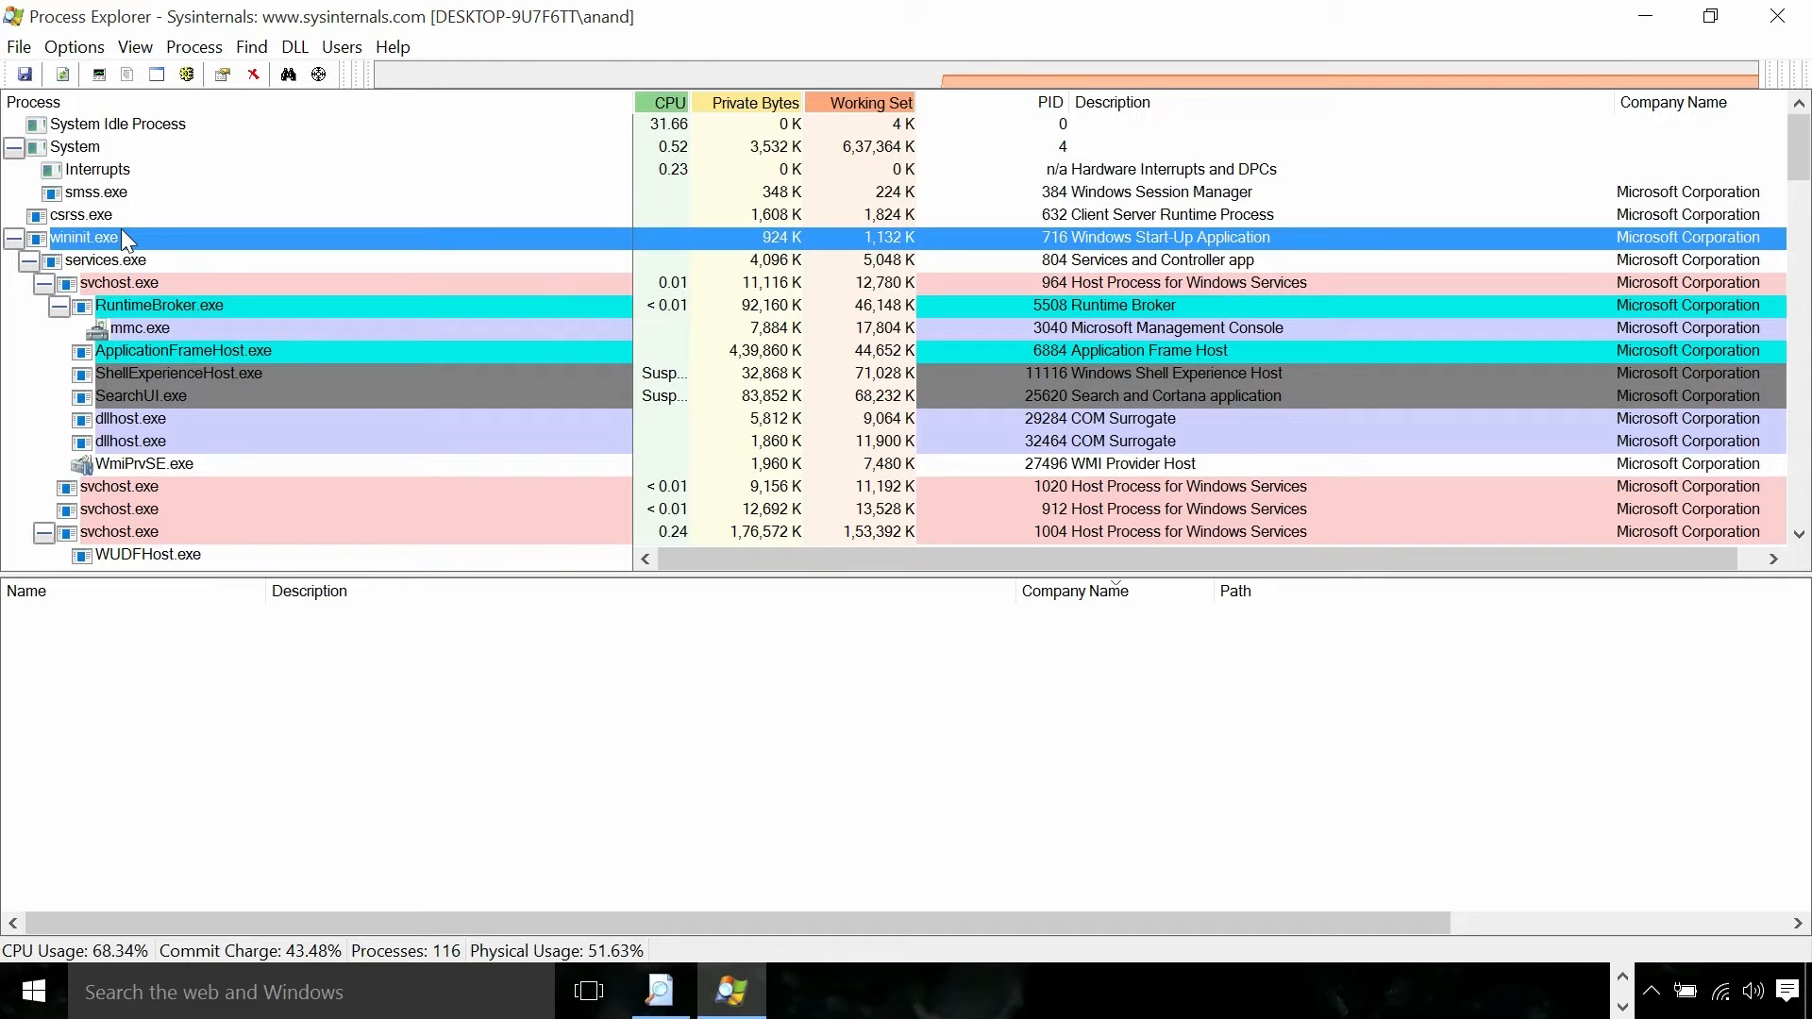
pyautogui.moveTo(83, 237)
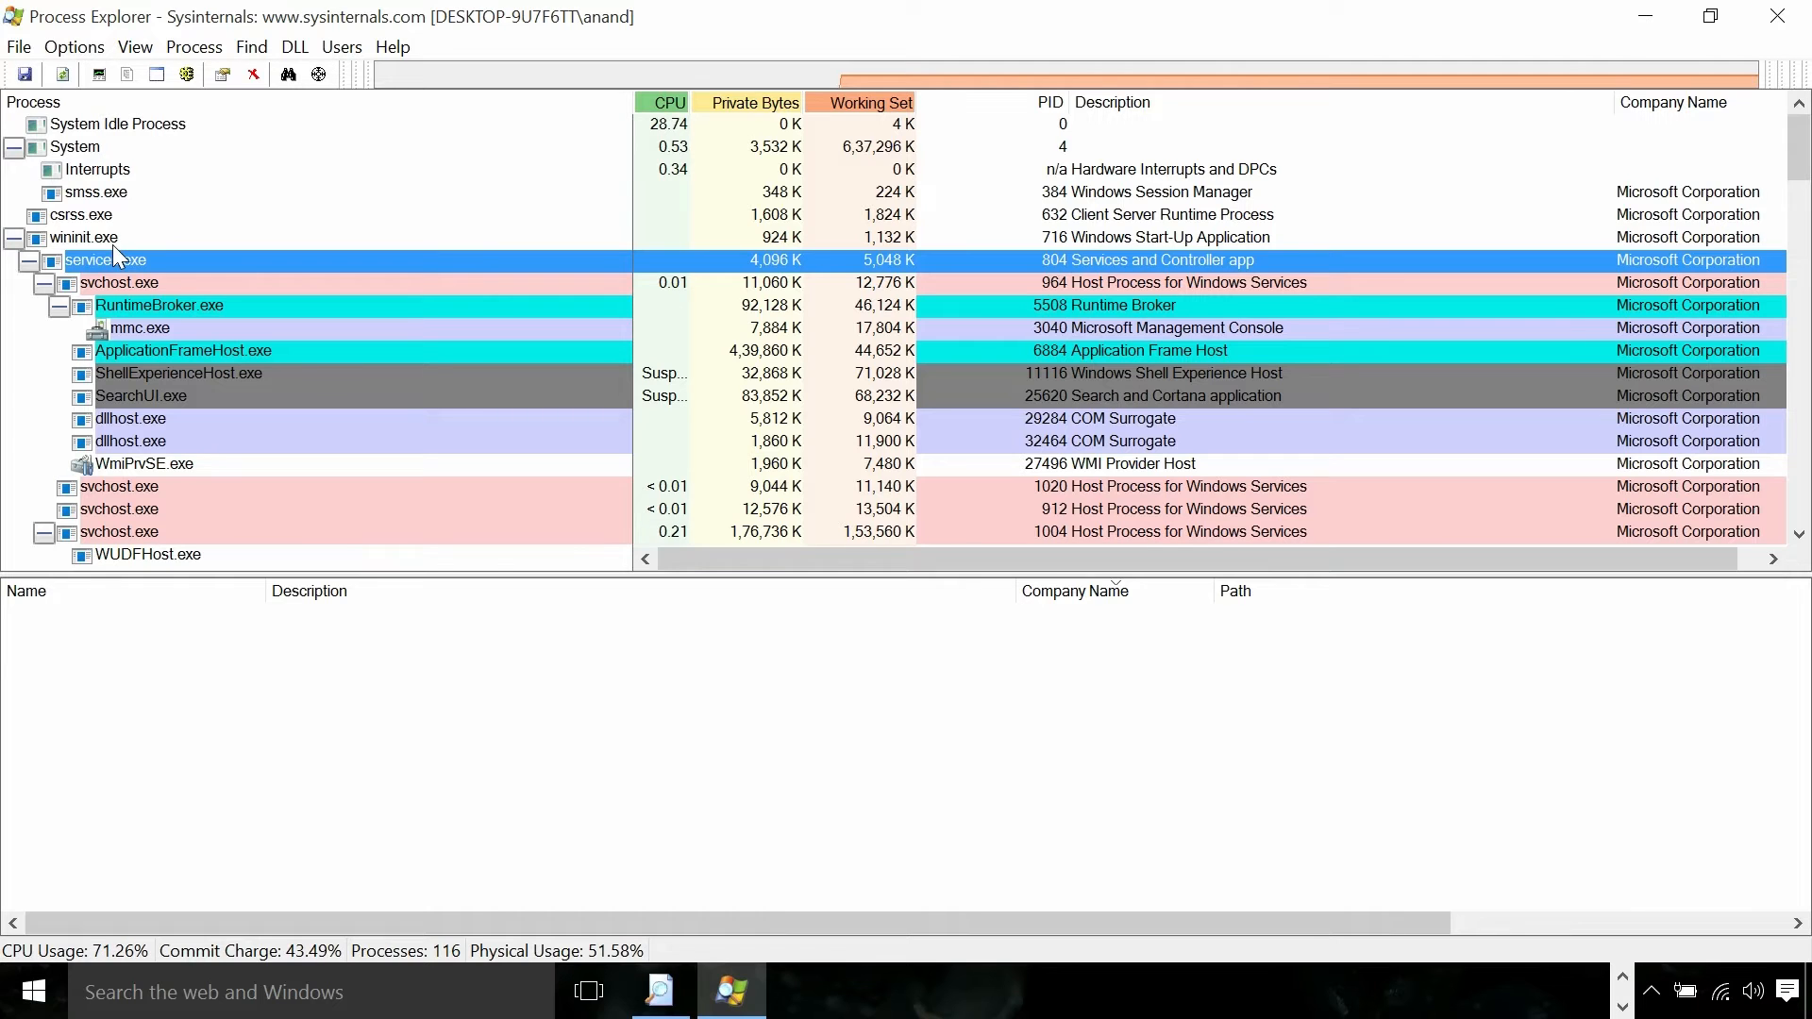
pyautogui.click(117, 487)
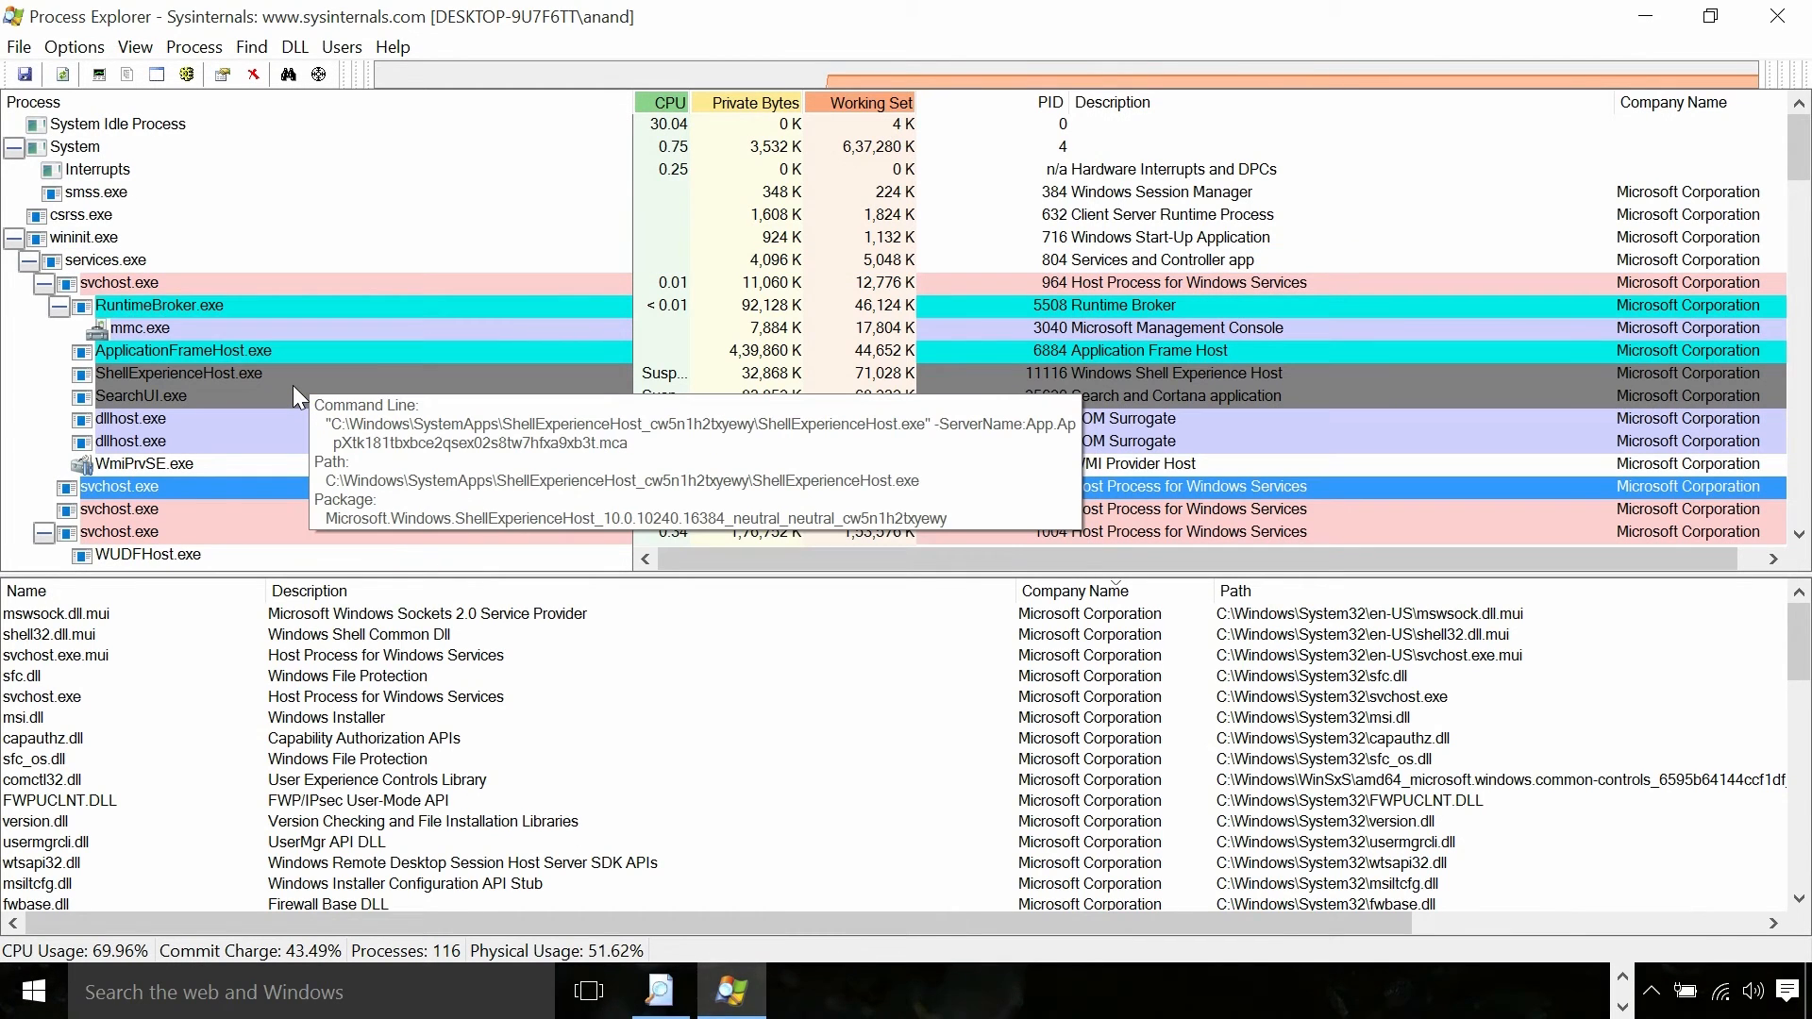
pyautogui.scroll(-3)
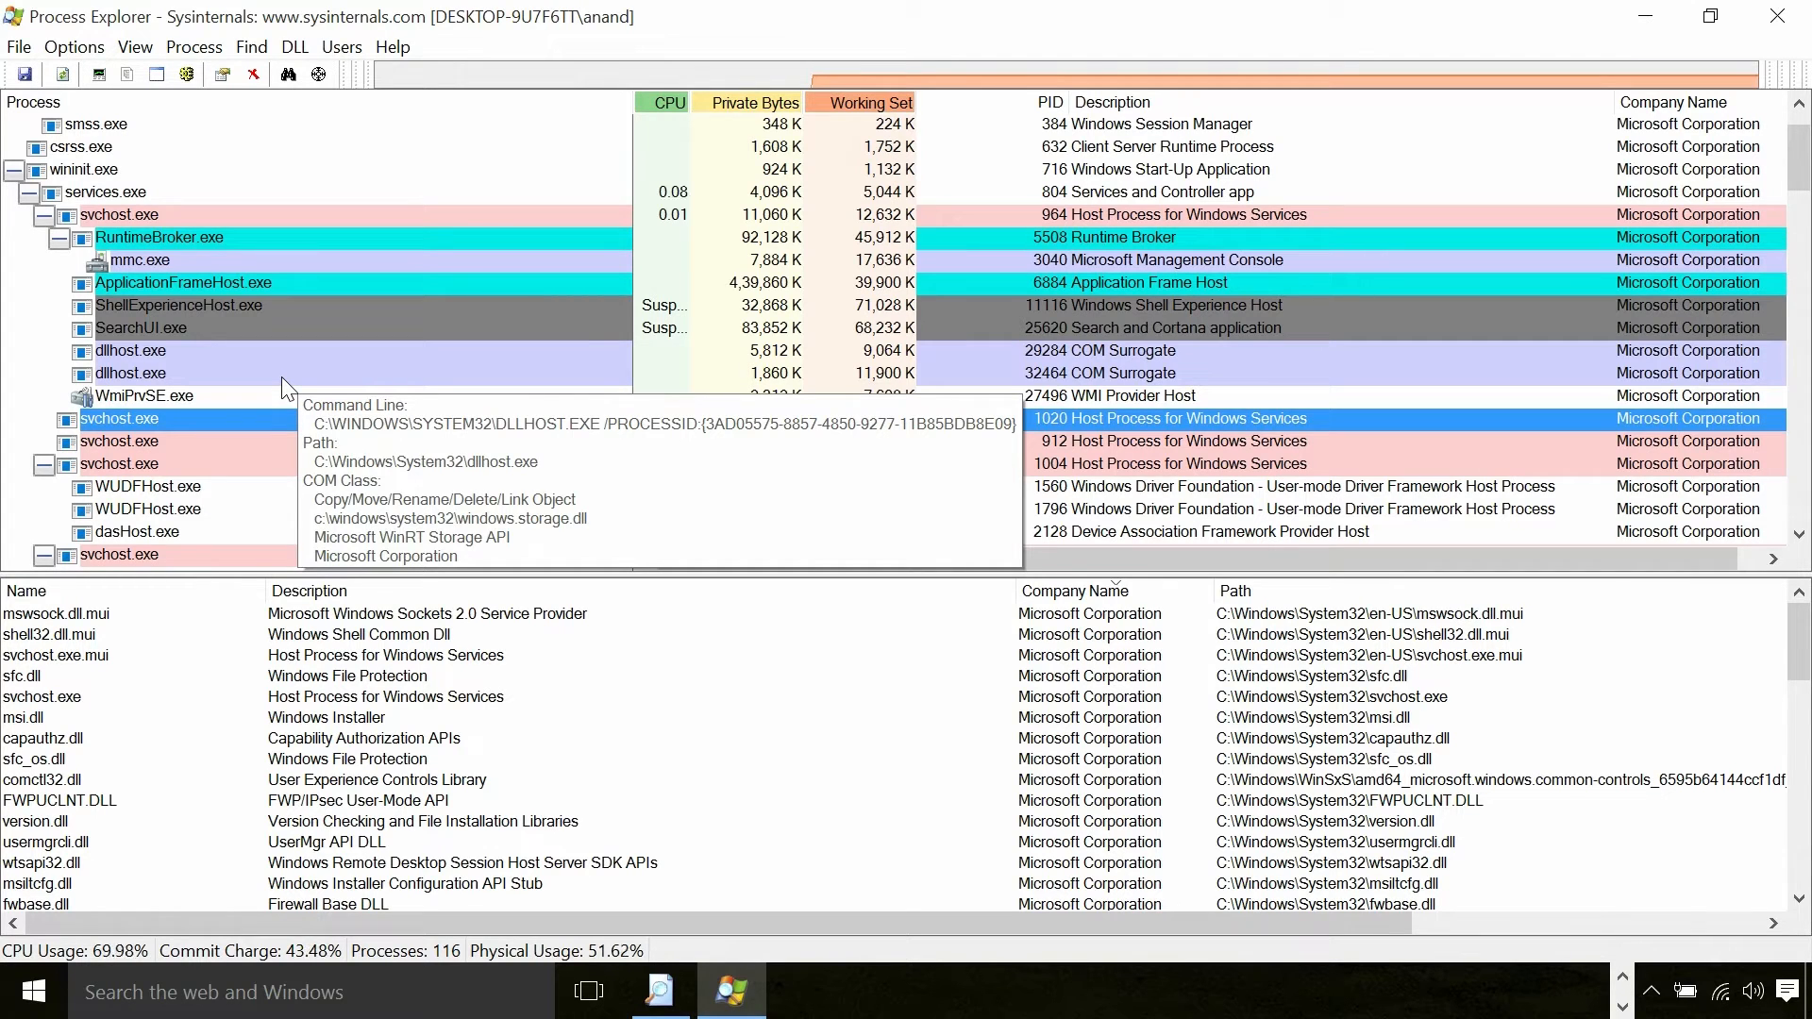
pyautogui.moveTo(104, 243)
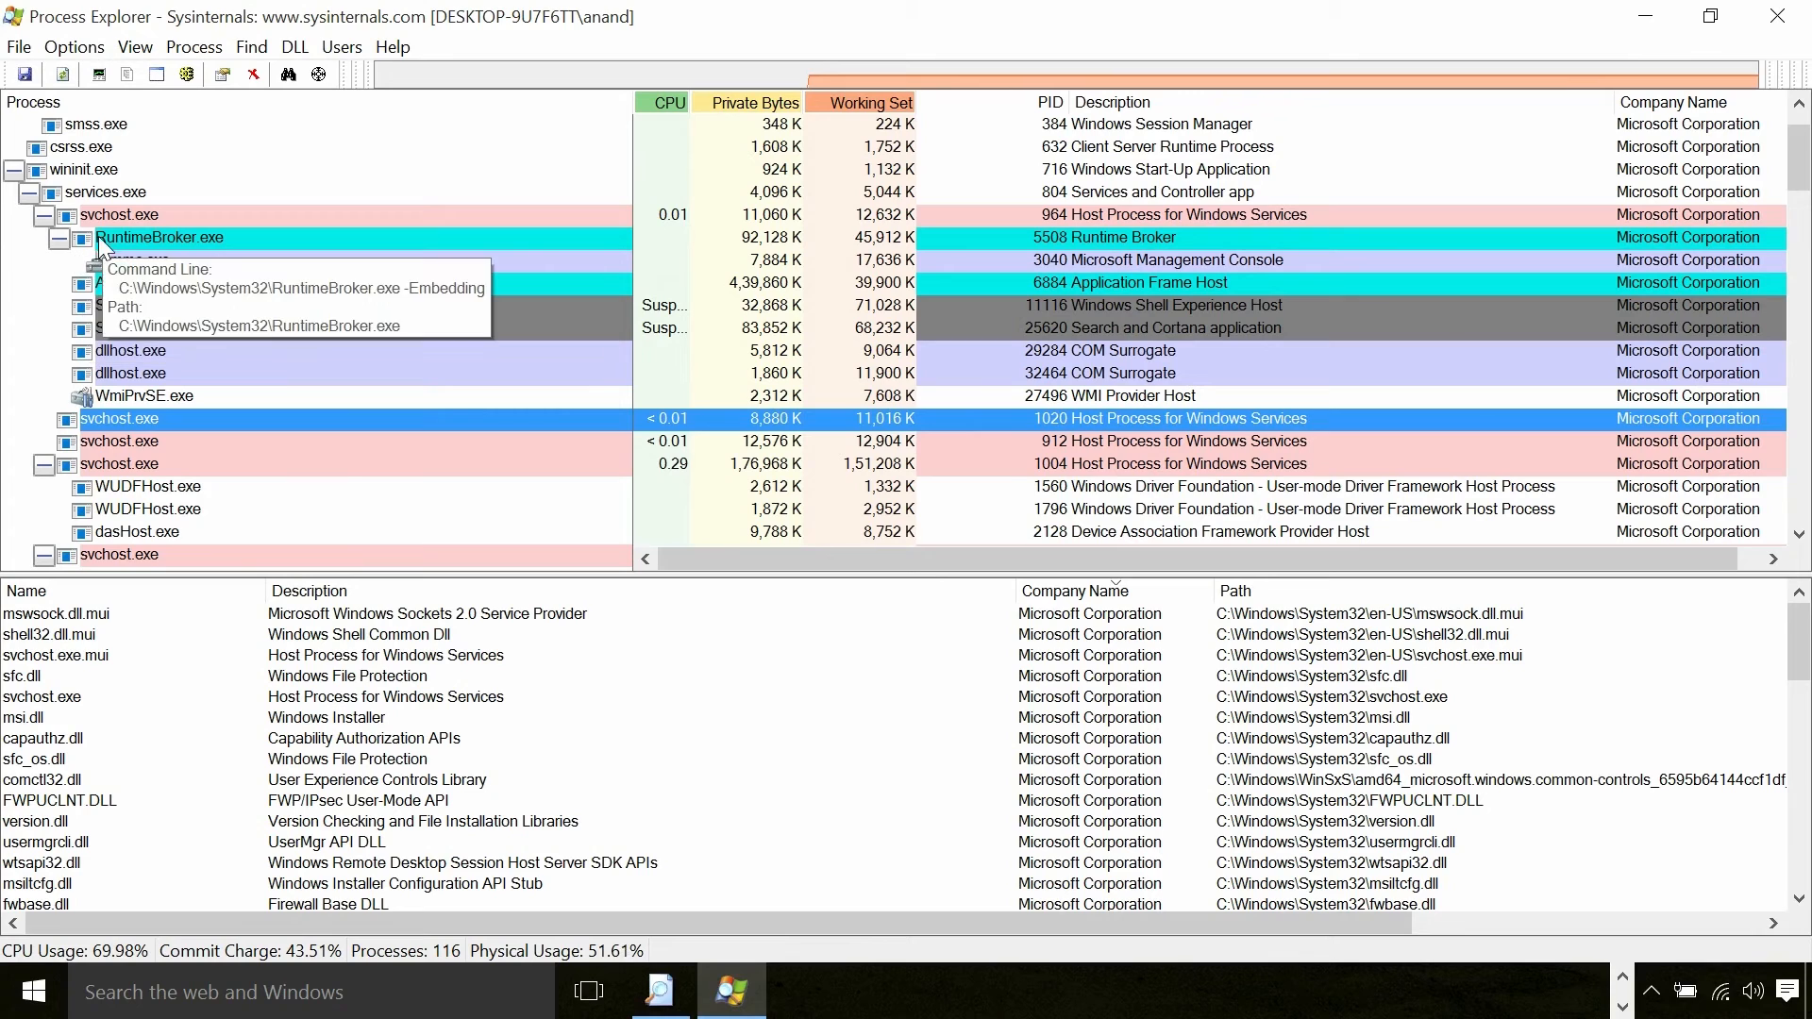
pyautogui.click(104, 192)
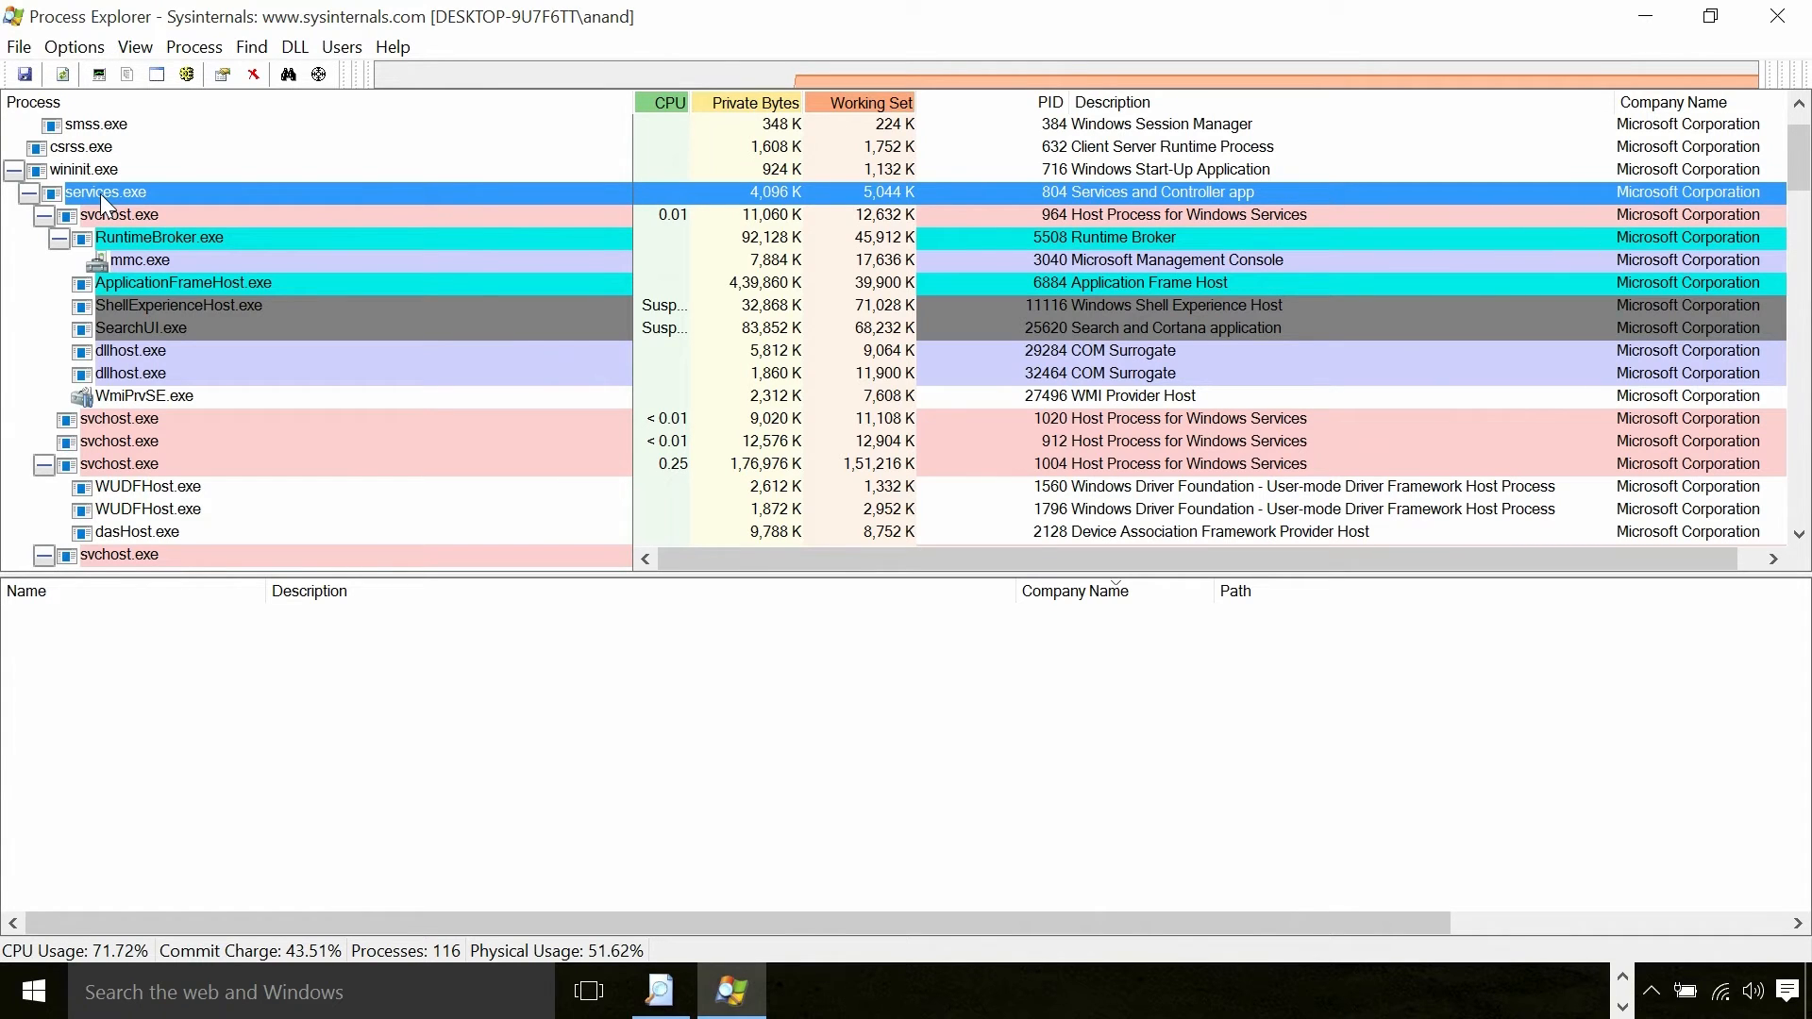
pyautogui.click(96, 215)
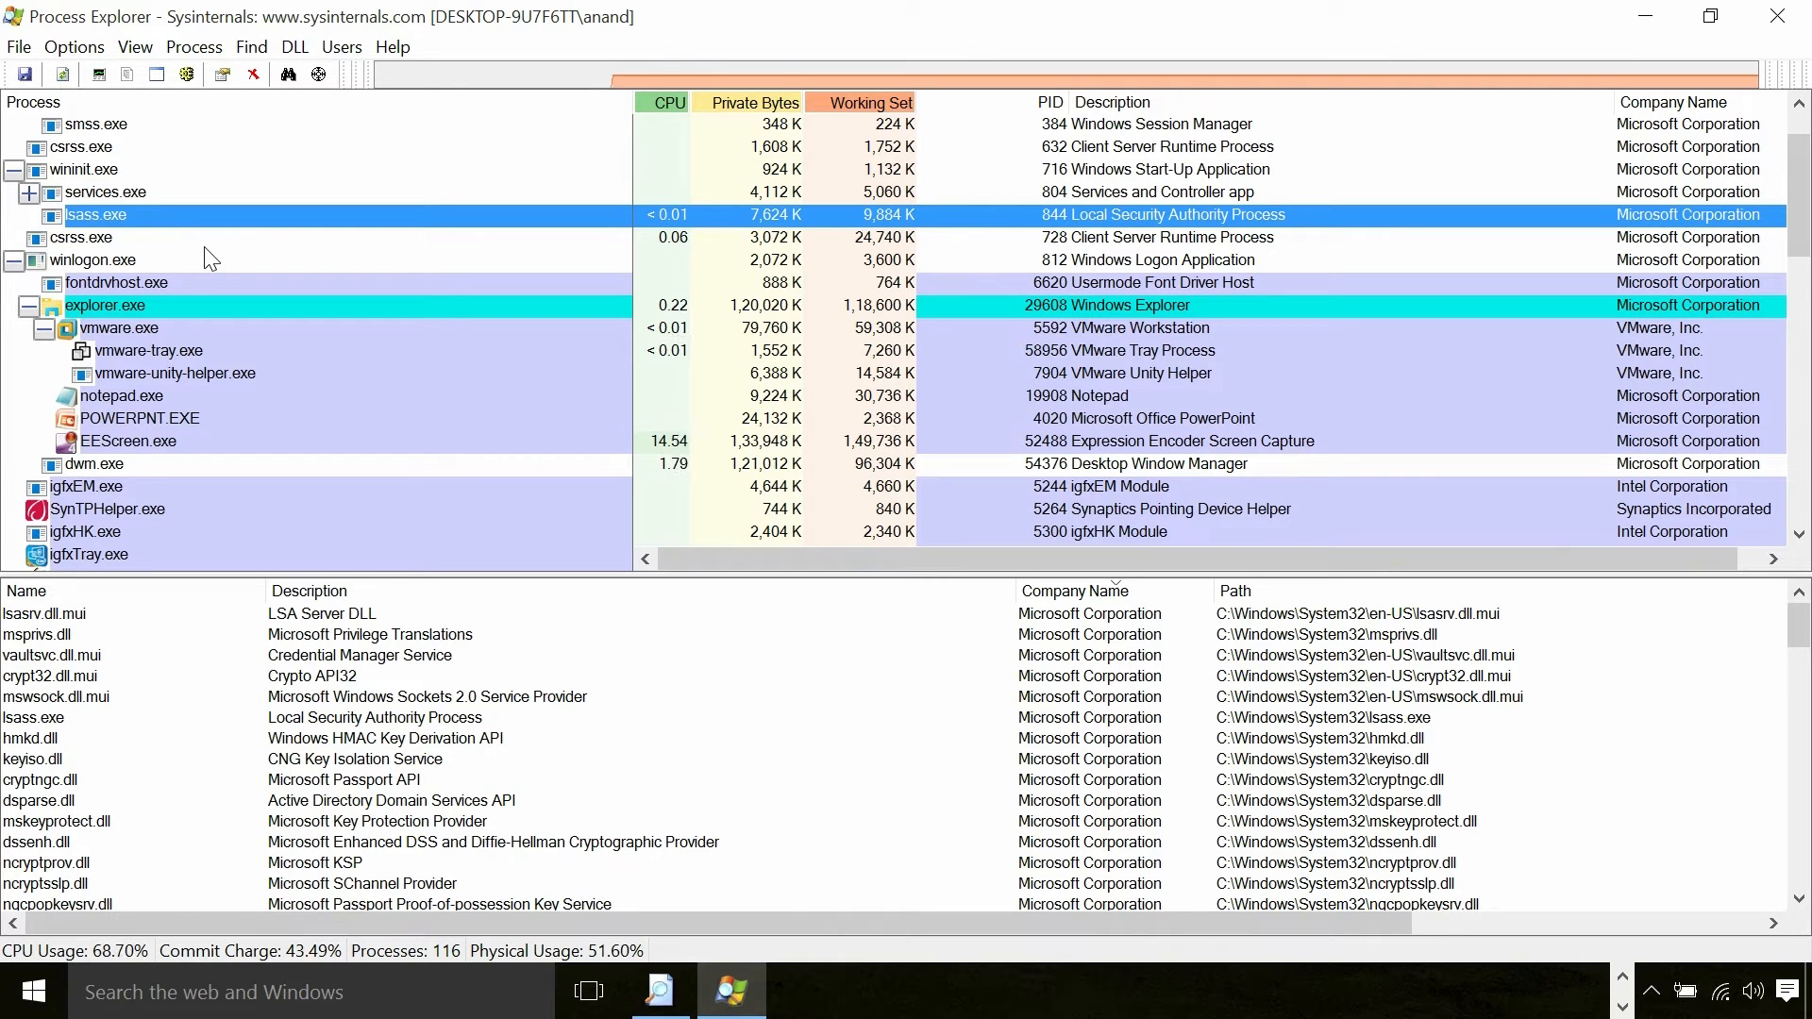
# Step: Select winlogon.exe to list its loaded DLLs with paths
pyautogui.click(92, 260)
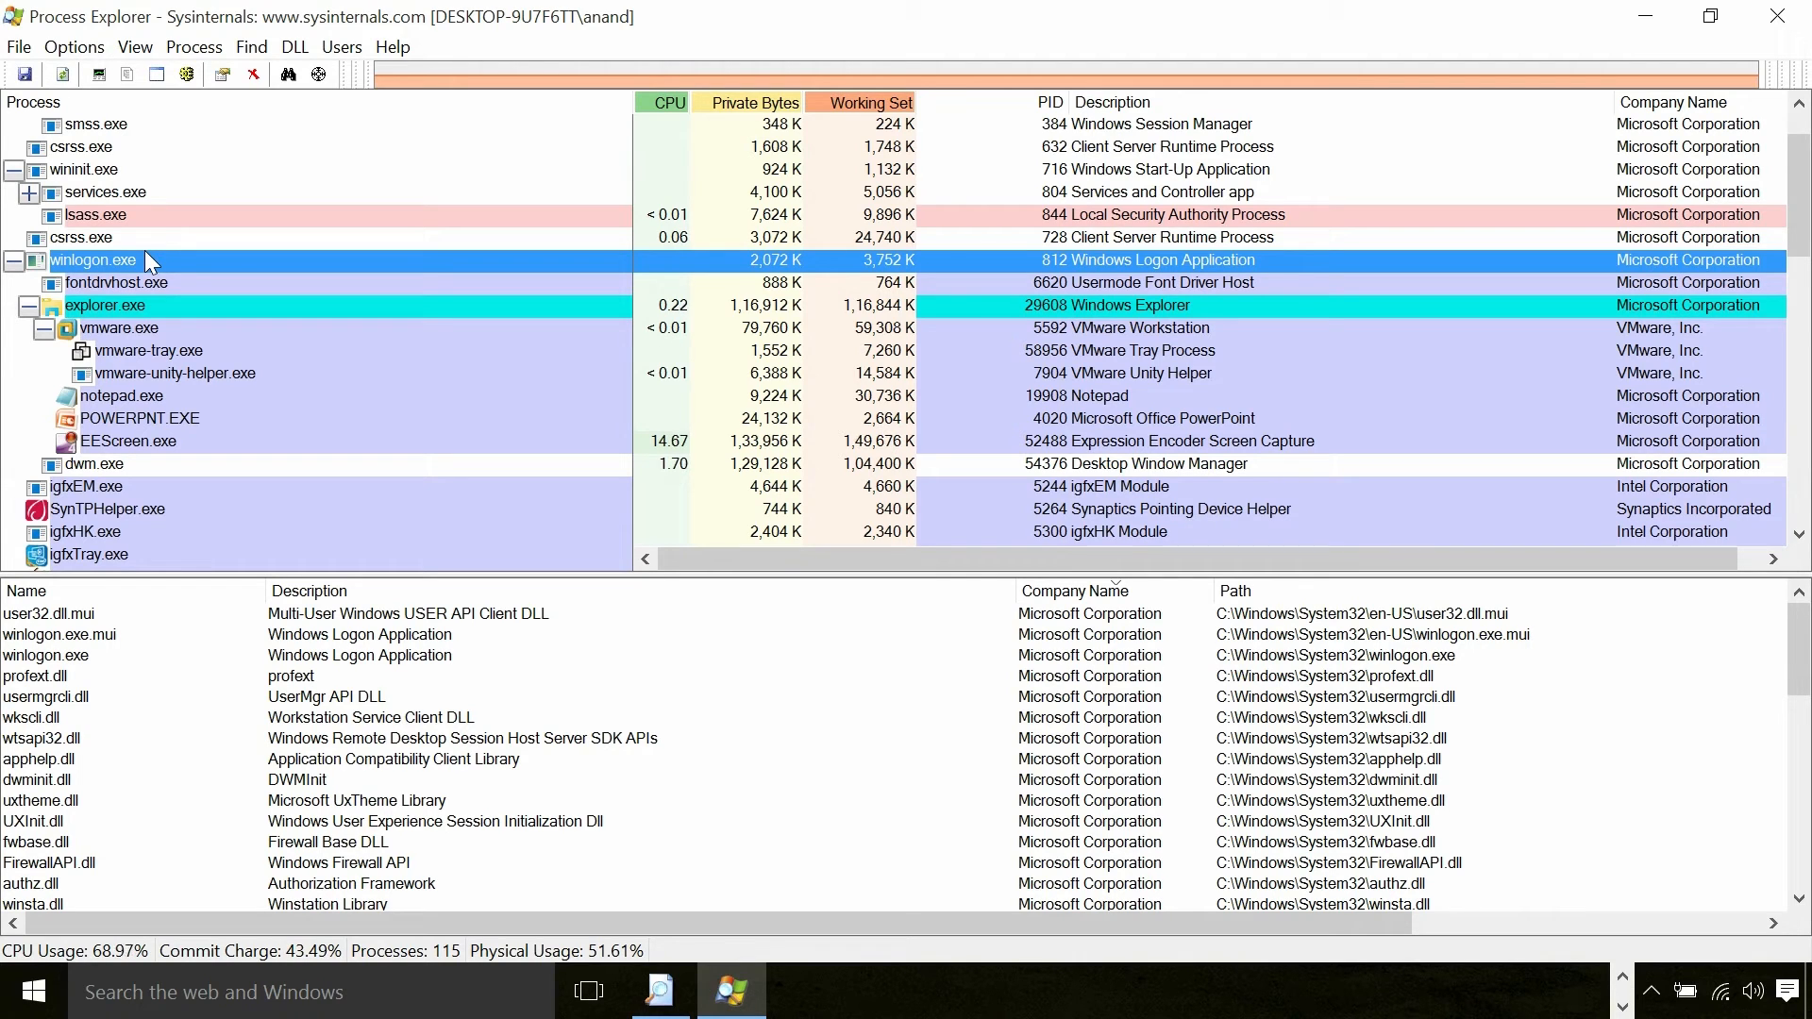
pyautogui.click(104, 305)
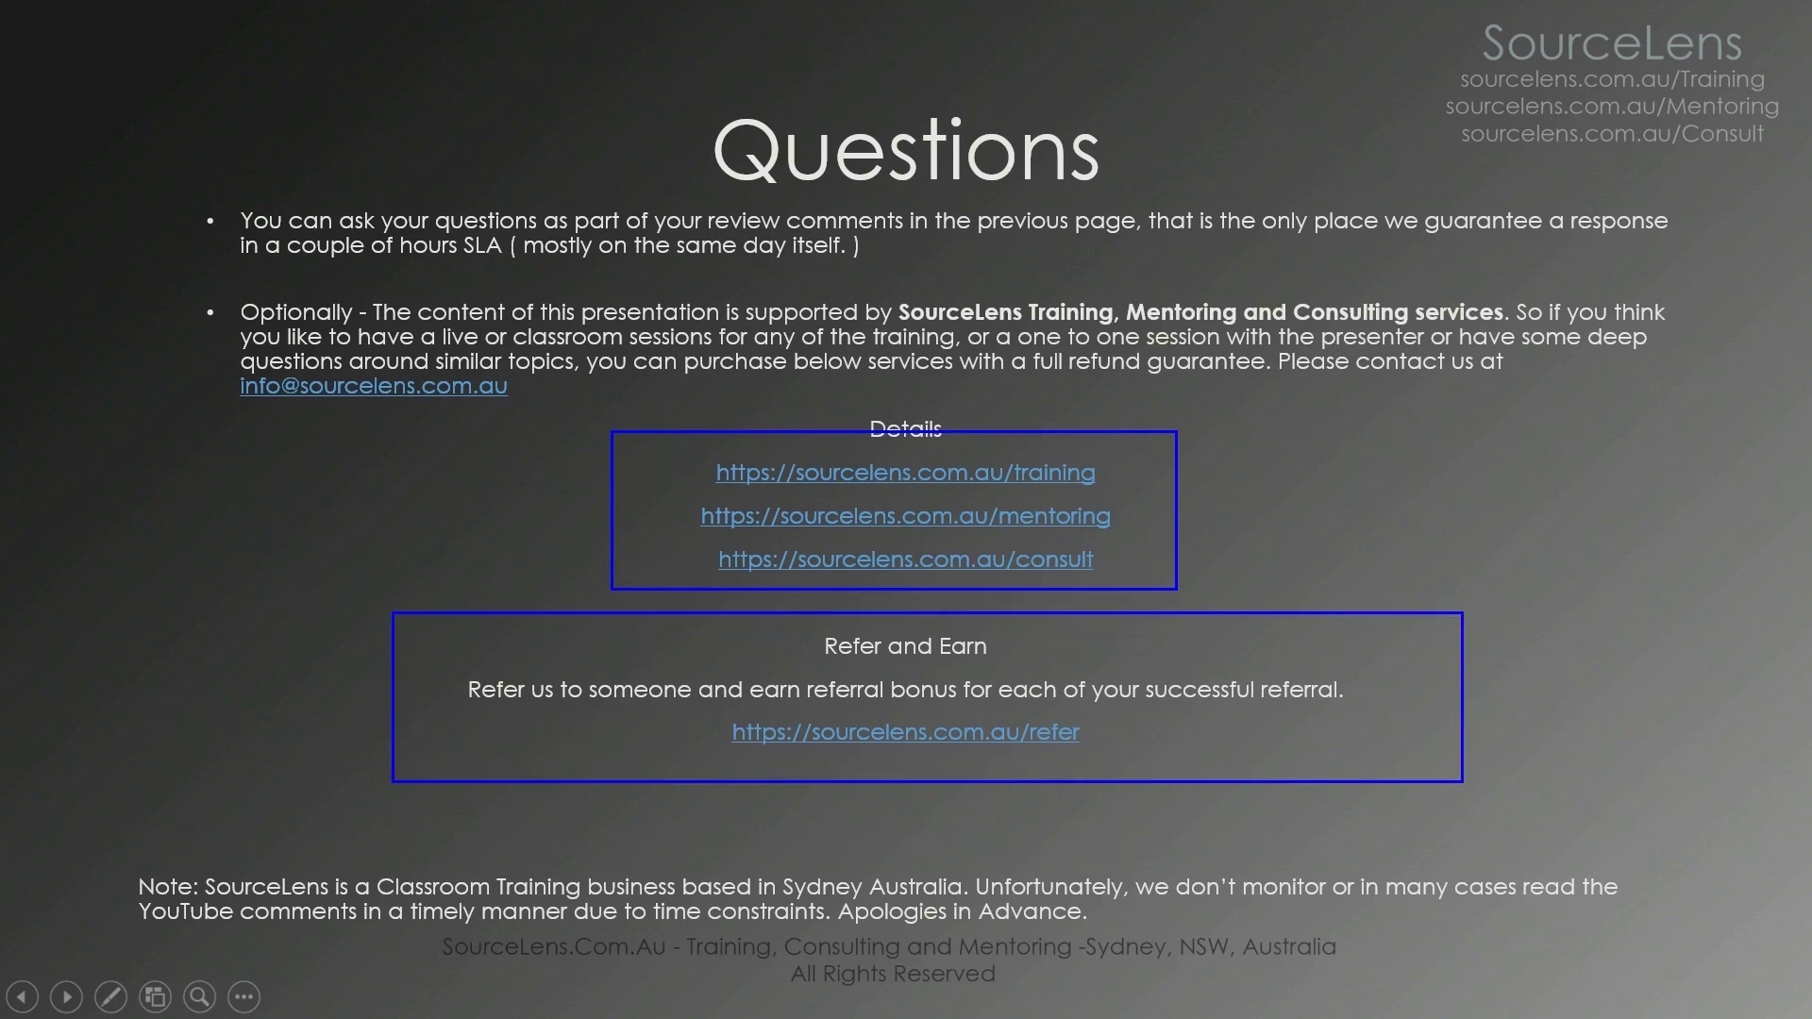
pyautogui.moveTo(1407, 773)
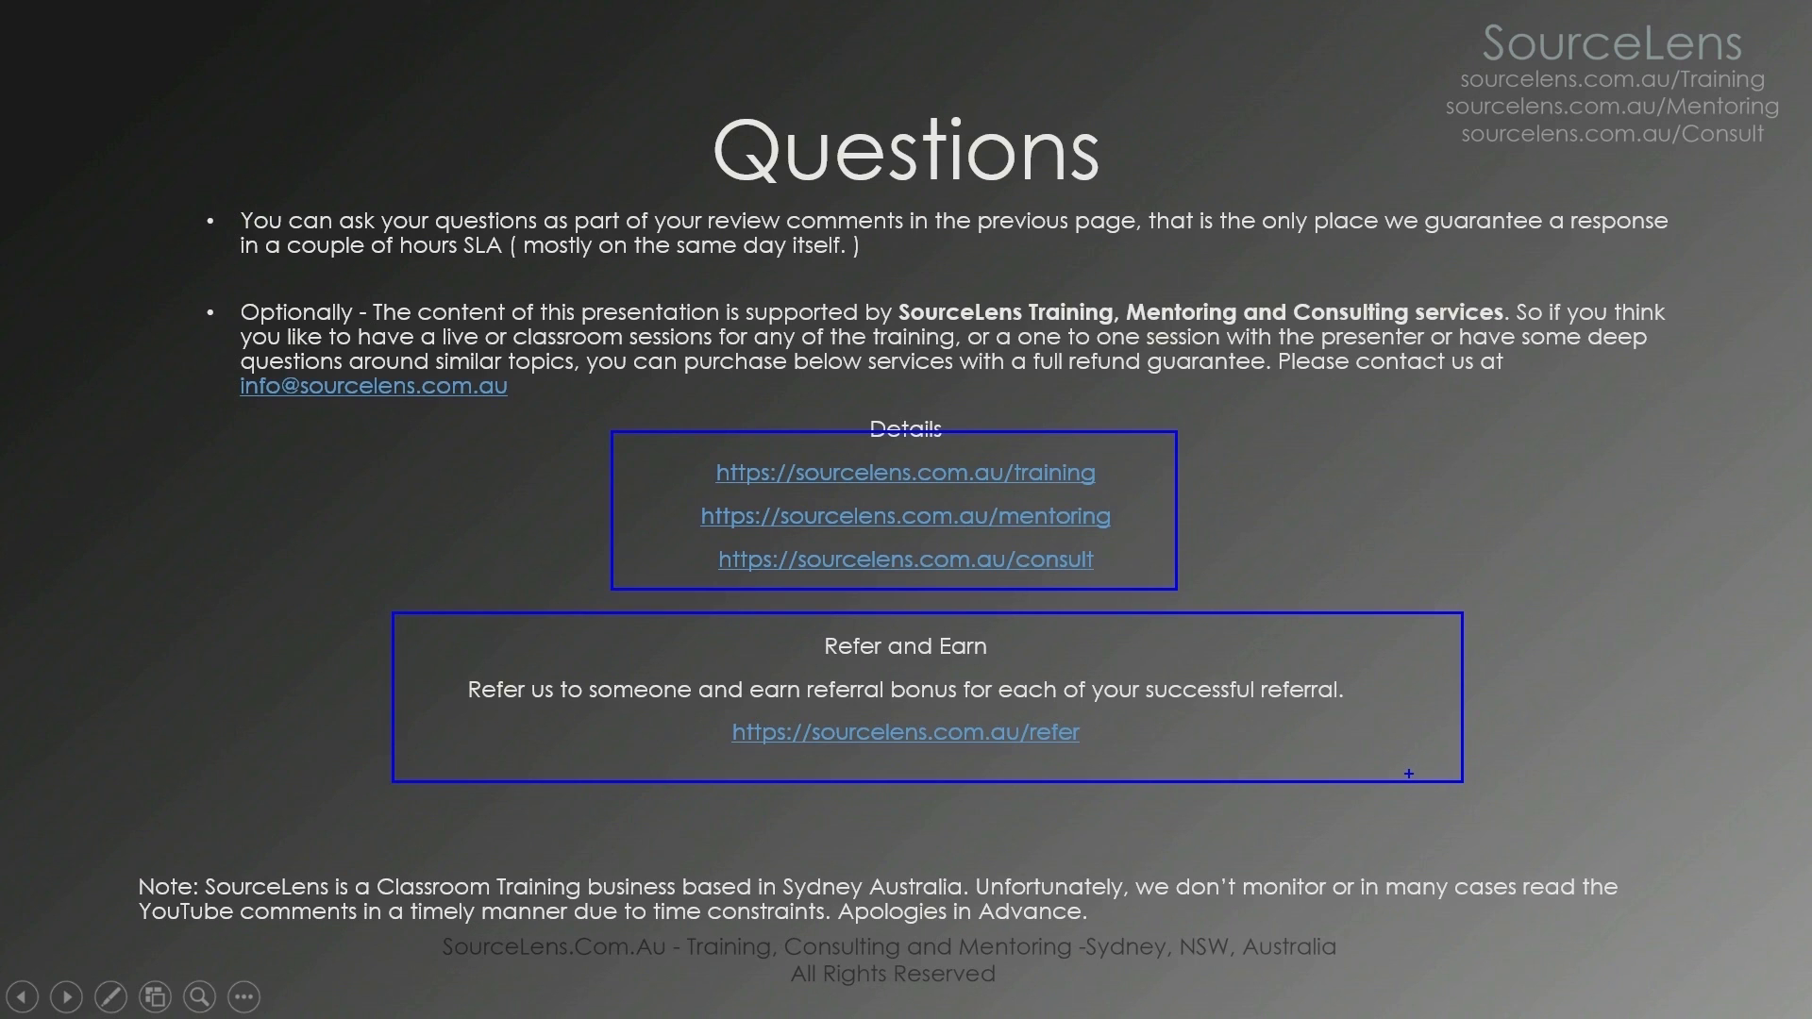